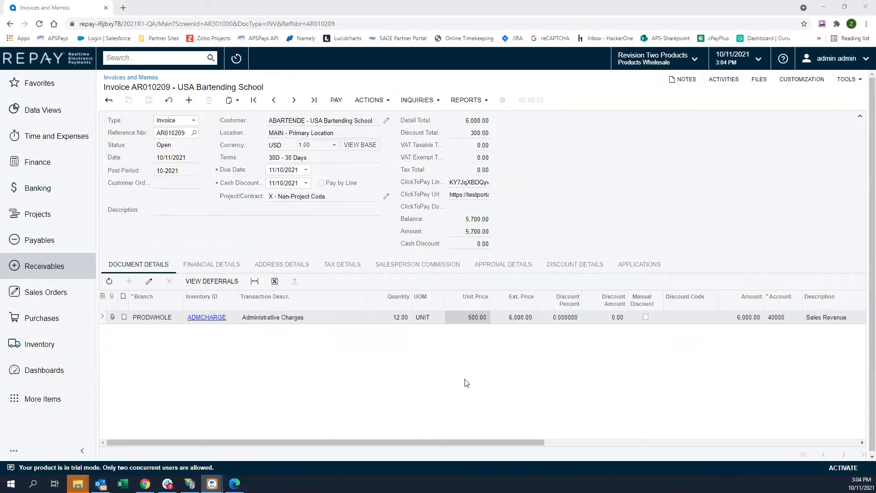
pyautogui.moveTo(435, 358)
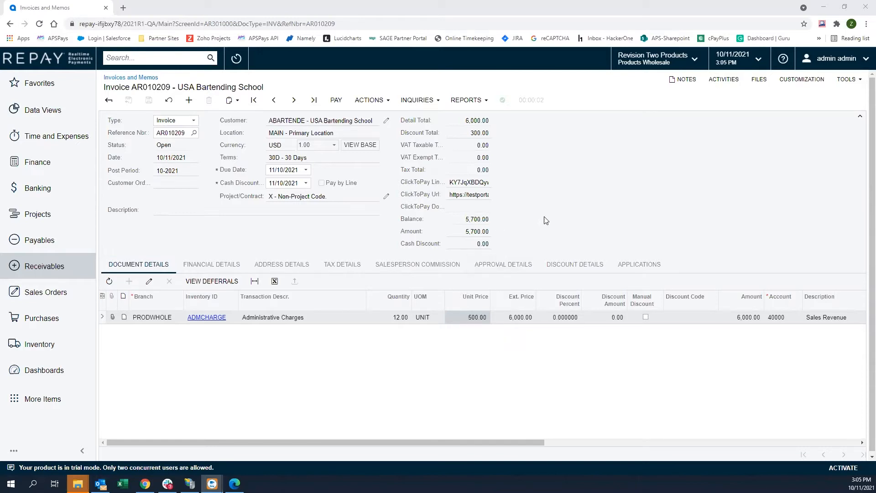
pyautogui.moveTo(566, 203)
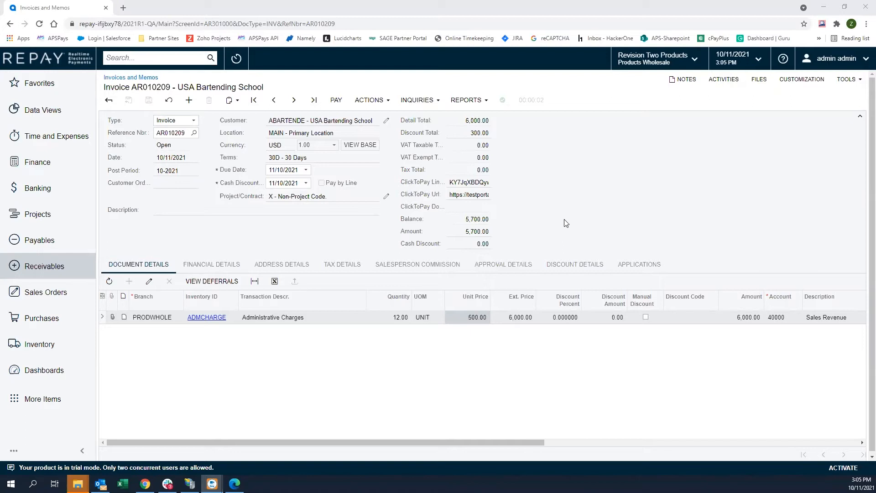
pyautogui.moveTo(529, 212)
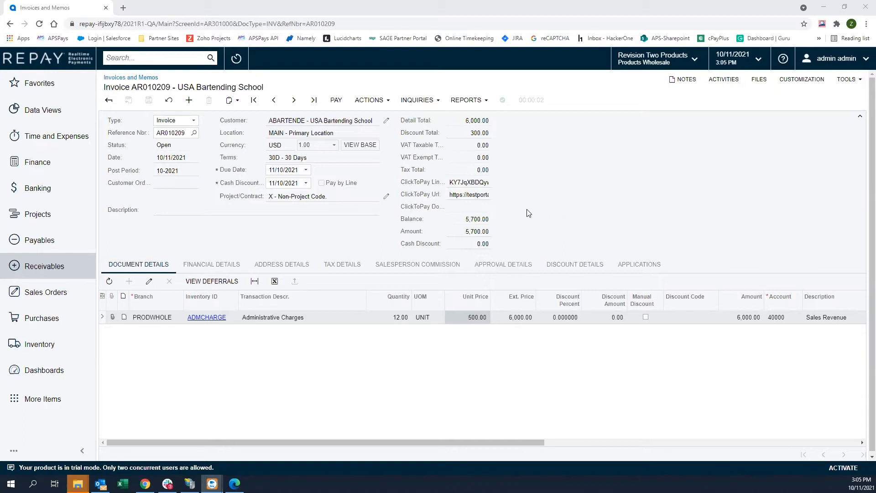
pyautogui.moveTo(566, 197)
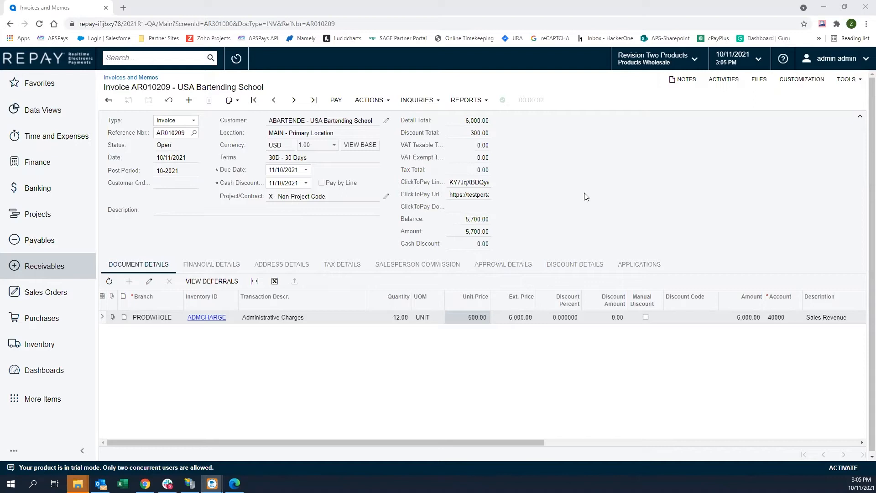
pyautogui.moveTo(640, 220)
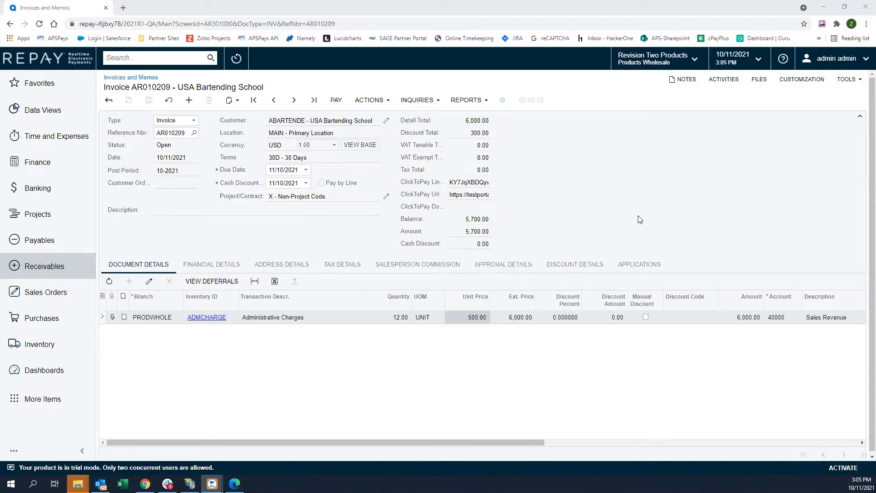
pyautogui.moveTo(558, 195)
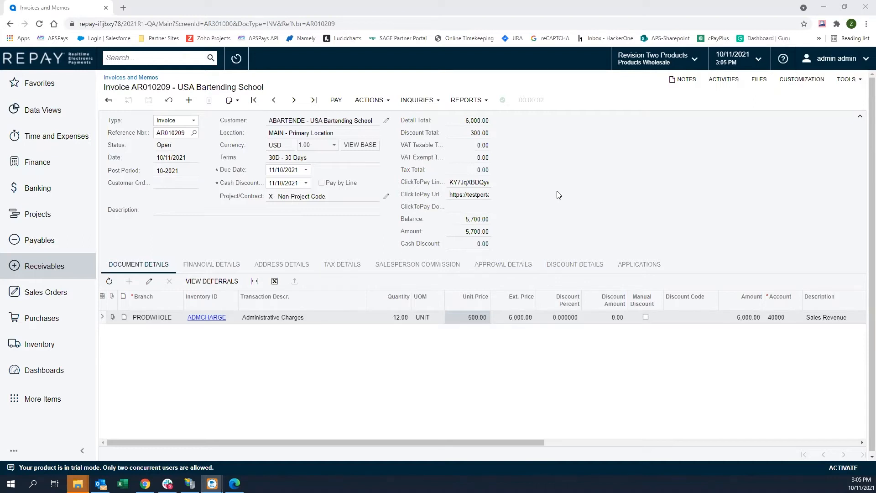
pyautogui.moveTo(536, 204)
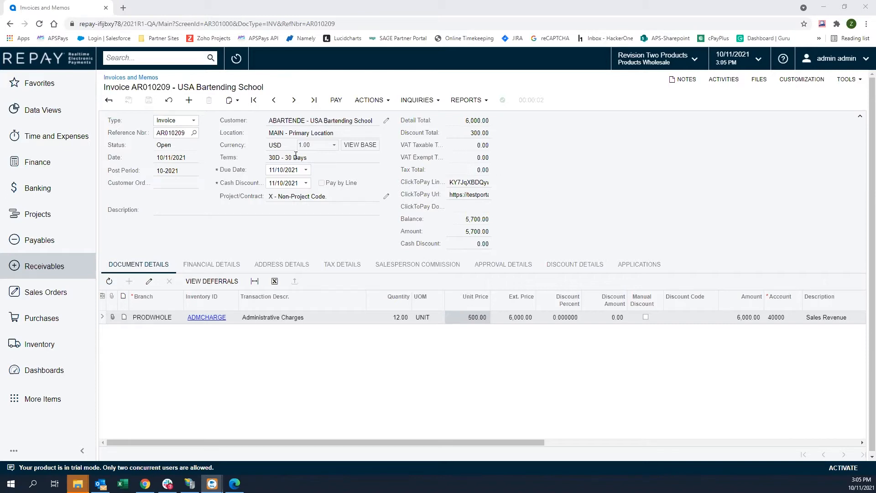
pyautogui.moveTo(637, 189)
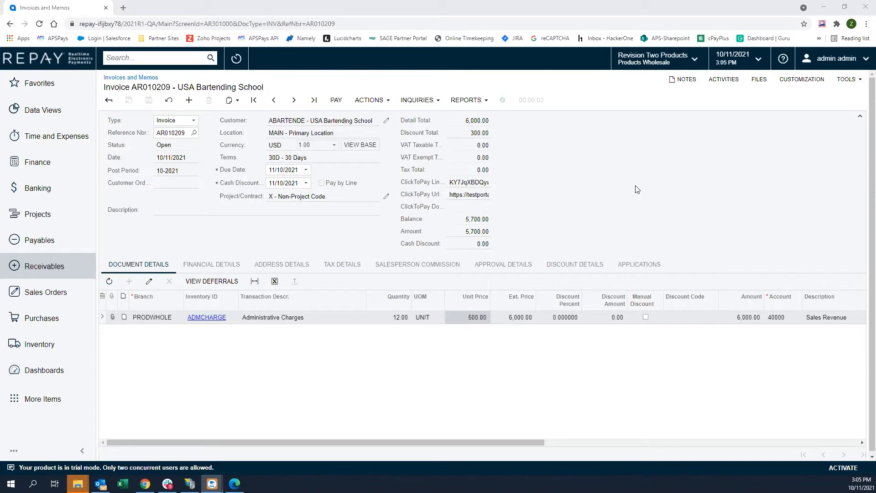
pyautogui.moveTo(561, 177)
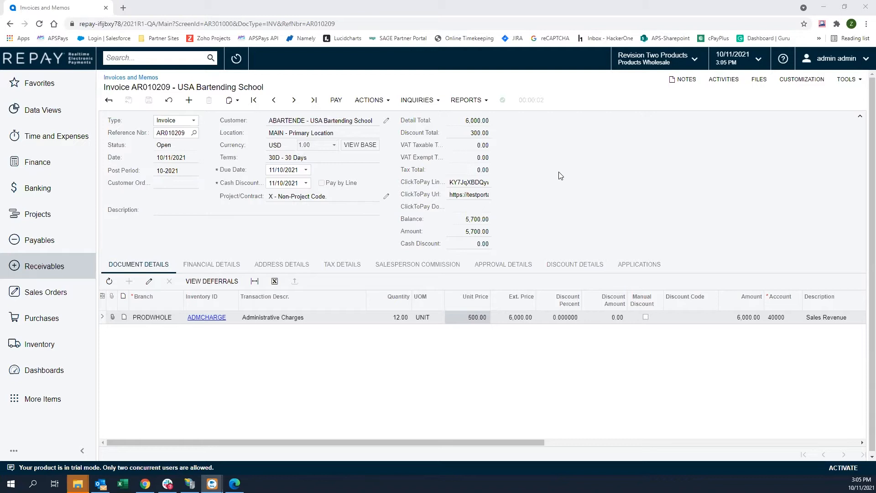
pyautogui.moveTo(501, 180)
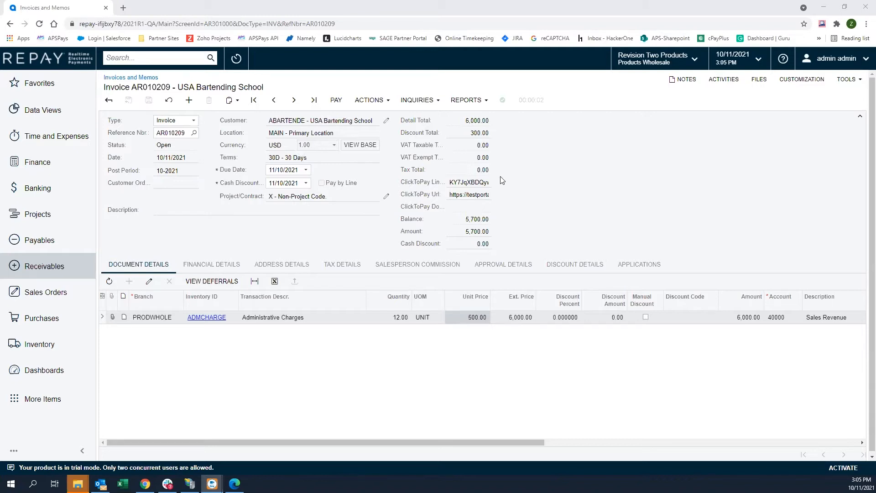
pyautogui.moveTo(493, 189)
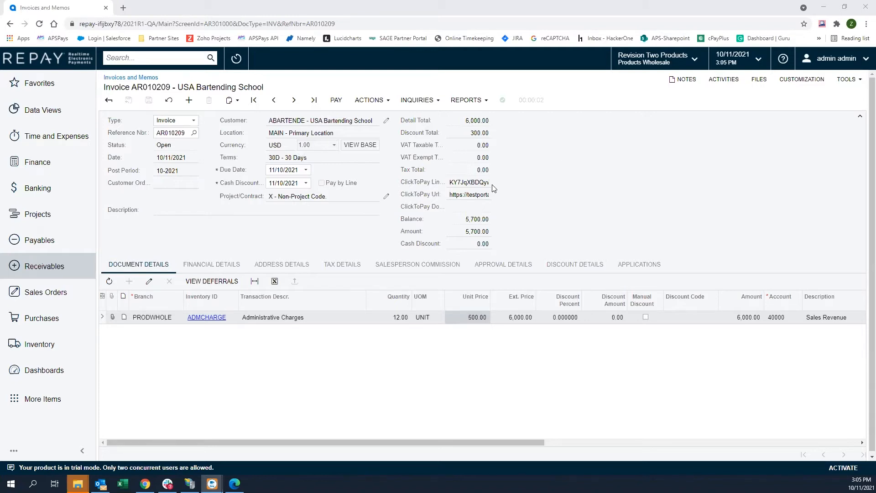
pyautogui.moveTo(487, 184)
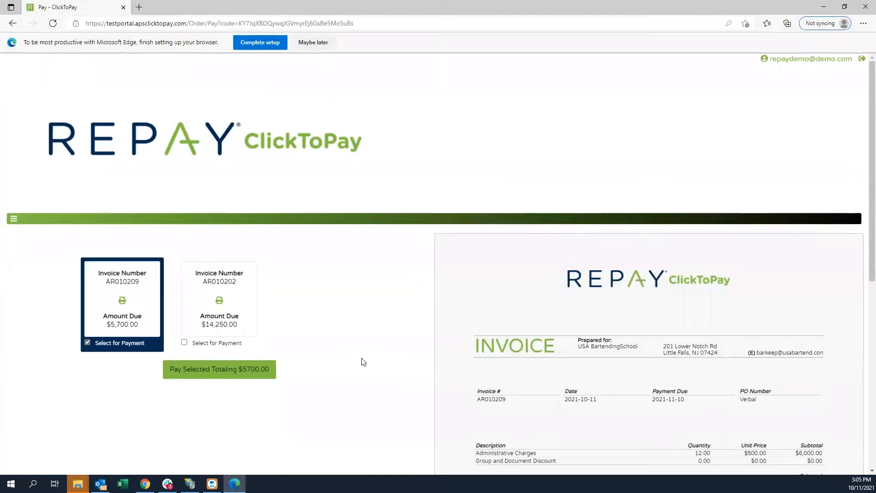
pyautogui.moveTo(310, 387)
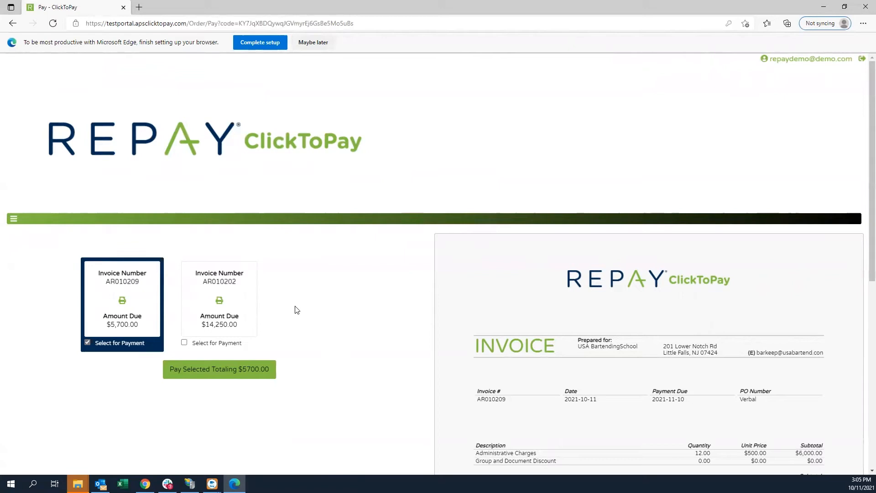
pyautogui.moveTo(273, 166)
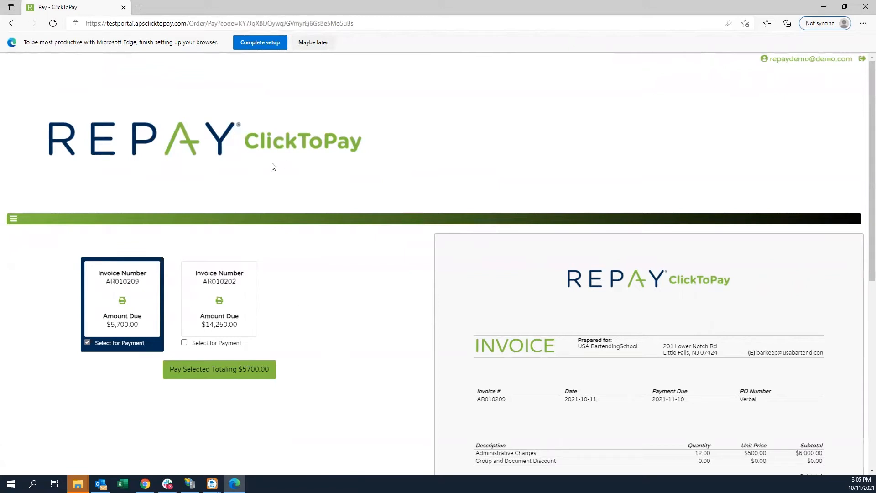
pyautogui.moveTo(341, 341)
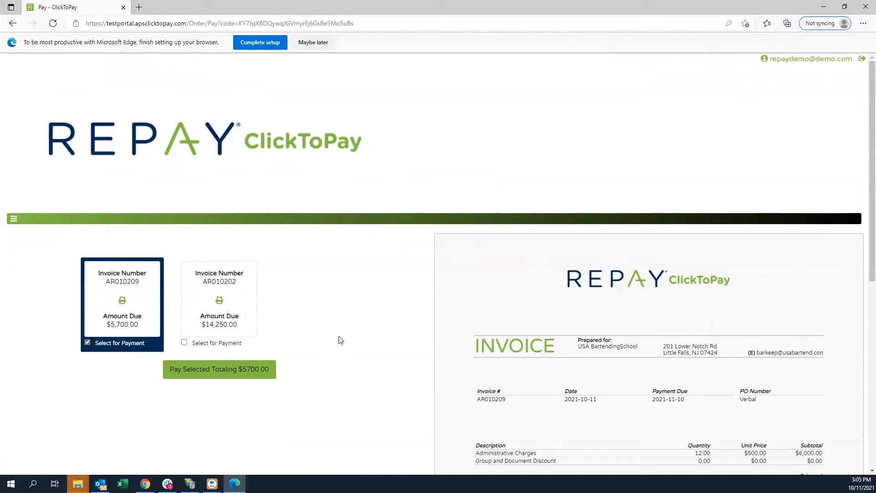
# Step: Toggle invoice AR010202's Select for Payment box, leaving only AR010209 selected at $5,700.00
pyautogui.scroll(-3)
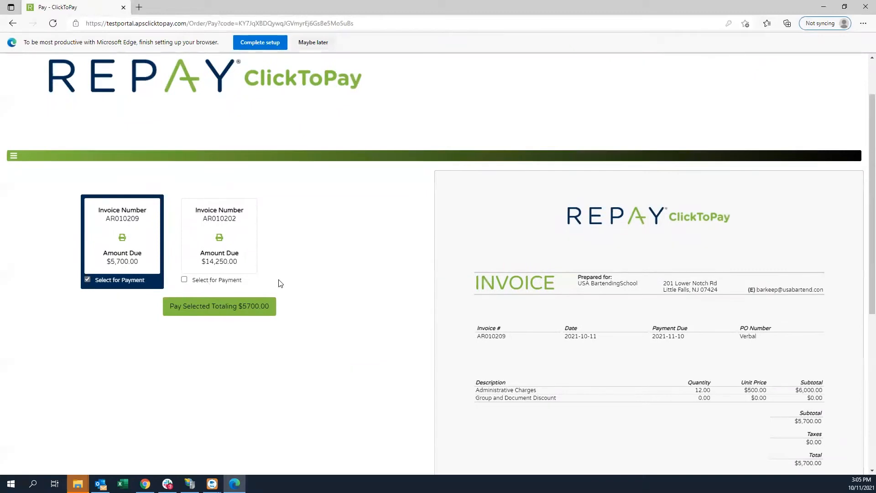
pyautogui.scroll(-3)
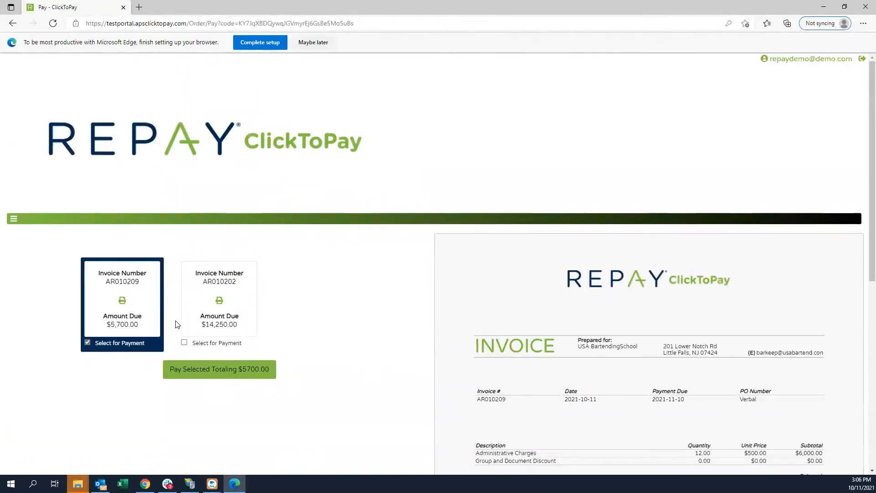
pyautogui.click(184, 343)
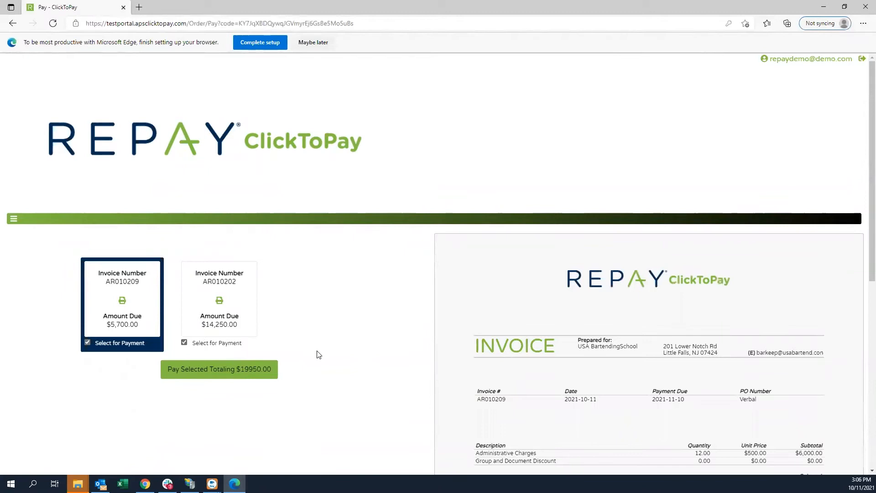
pyautogui.scroll(-3)
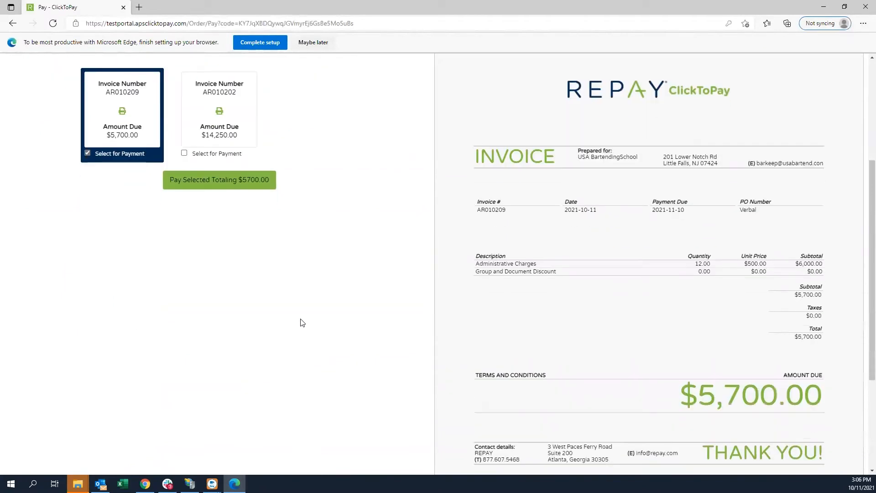
pyautogui.scroll(-3)
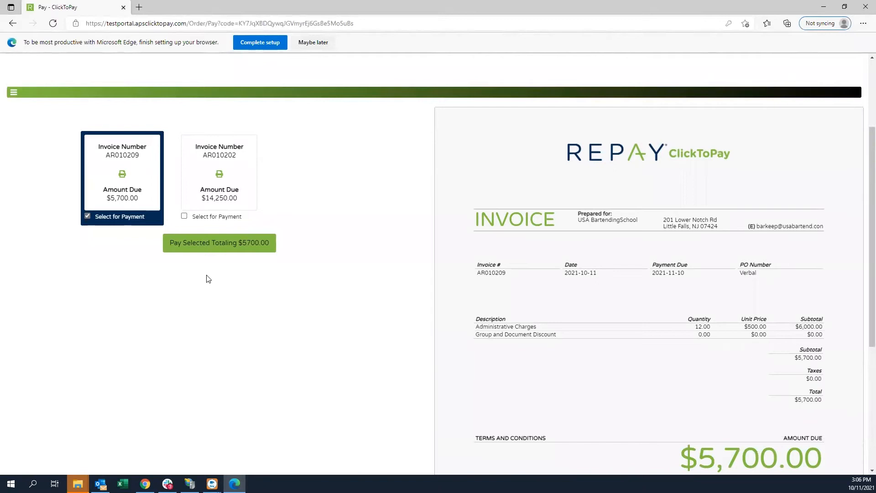
pyautogui.moveTo(250, 281)
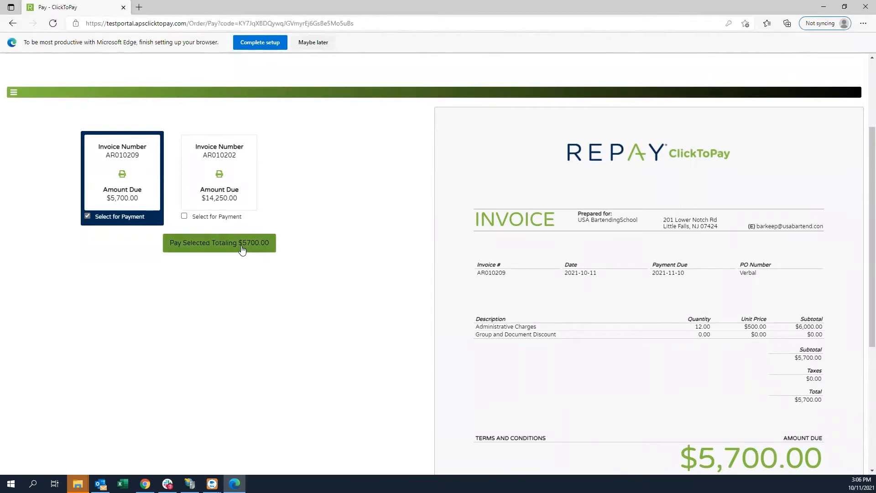
# Step: Start payment of the $5,700.00 total and choose a new credit card as the method with Pay Now
pyautogui.click(219, 242)
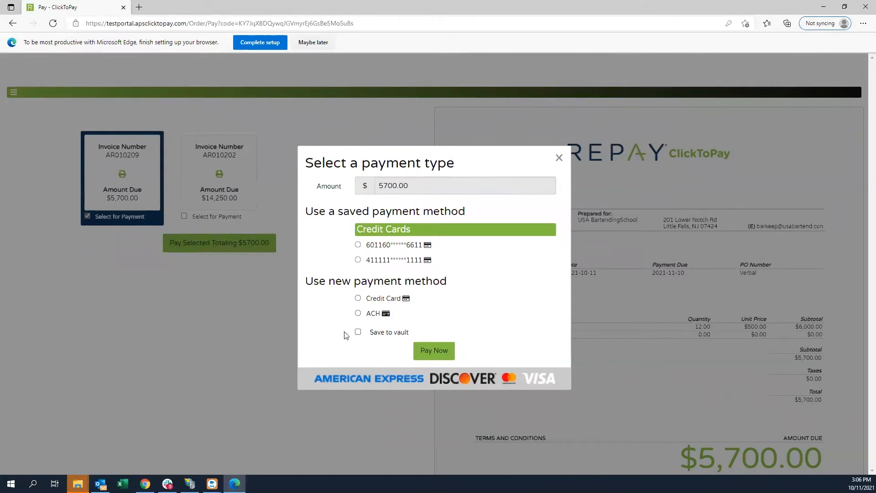
pyautogui.moveTo(329, 329)
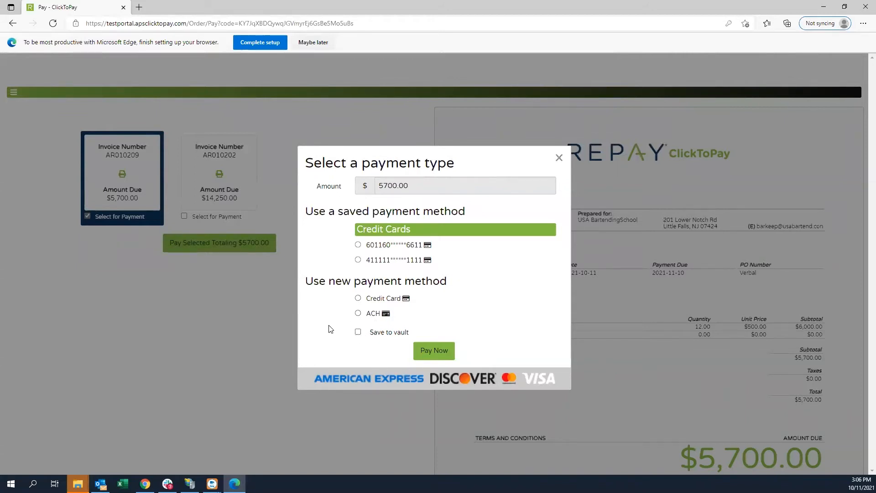
pyautogui.click(358, 298)
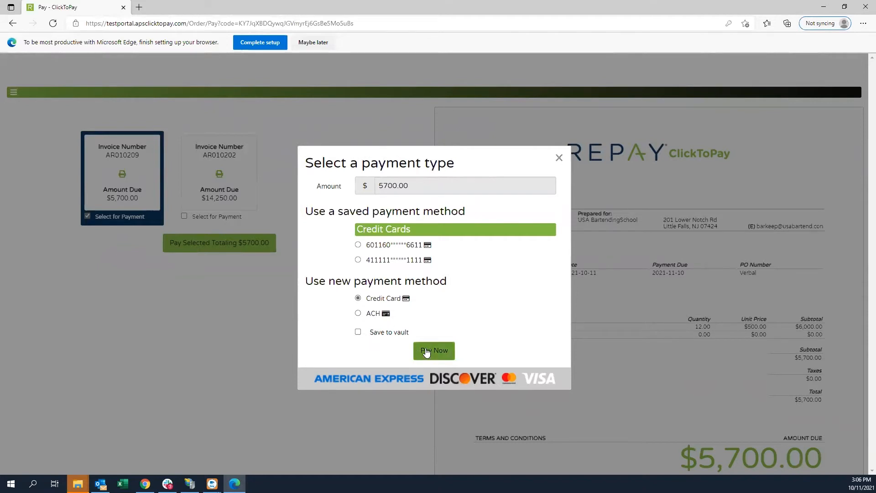
pyautogui.moveTo(447, 319)
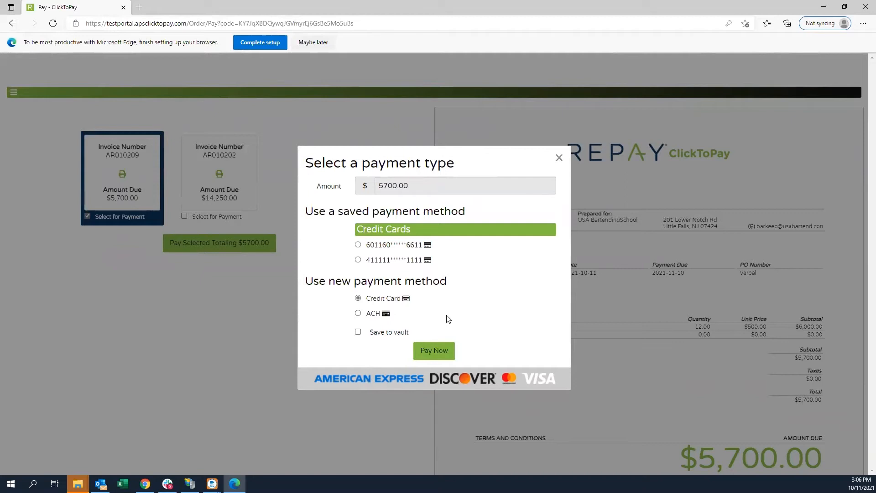
pyautogui.moveTo(427, 322)
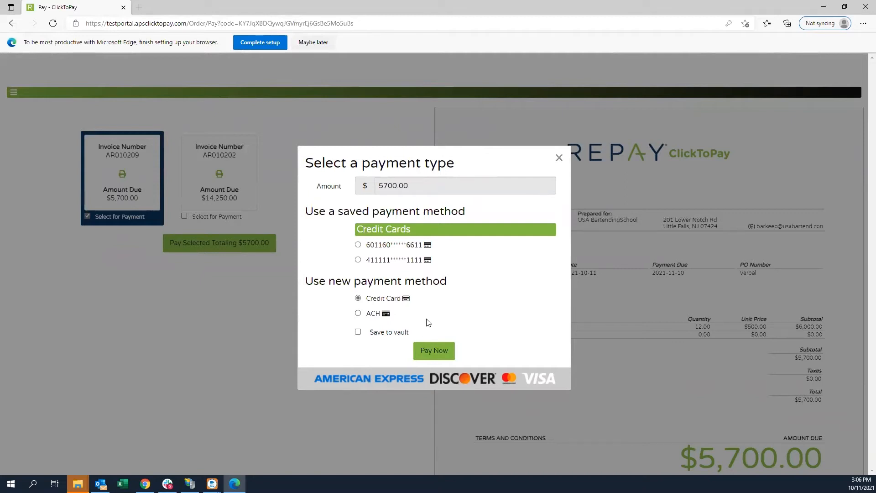
pyautogui.click(433, 351)
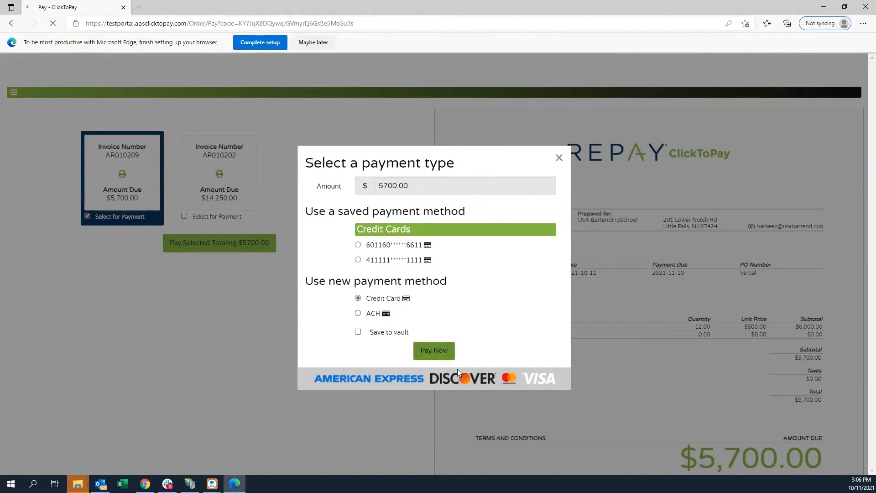
# Step: Fill the card form with Demo Company, FName LName, expiry year 2026, CVV 999 and Visa number 4111...1111
pyautogui.click(434, 351)
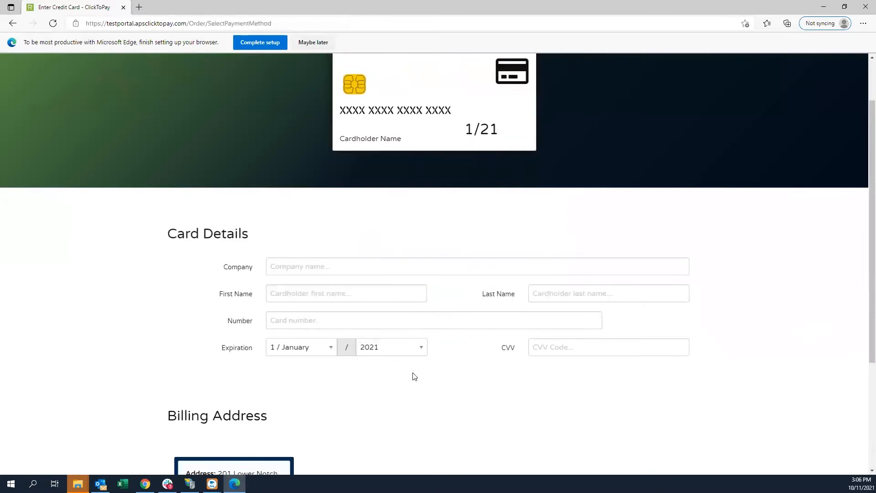
pyautogui.write('Demo Compa')
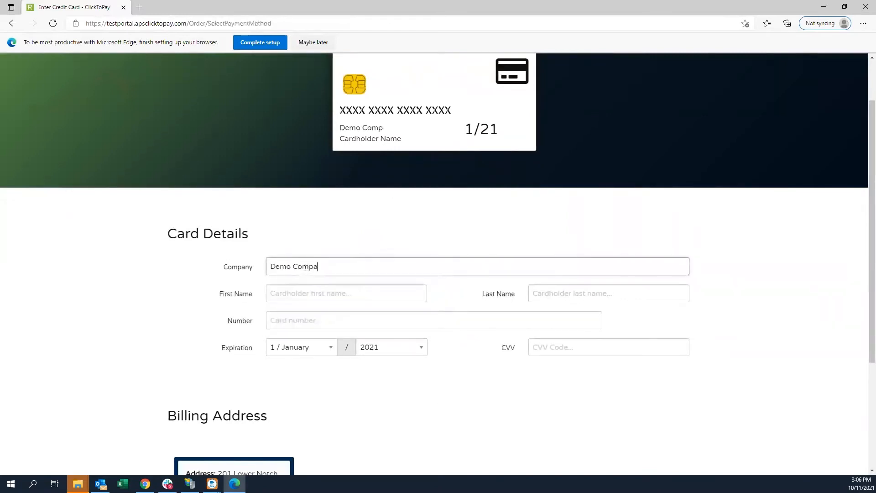
pyautogui.write('ny')
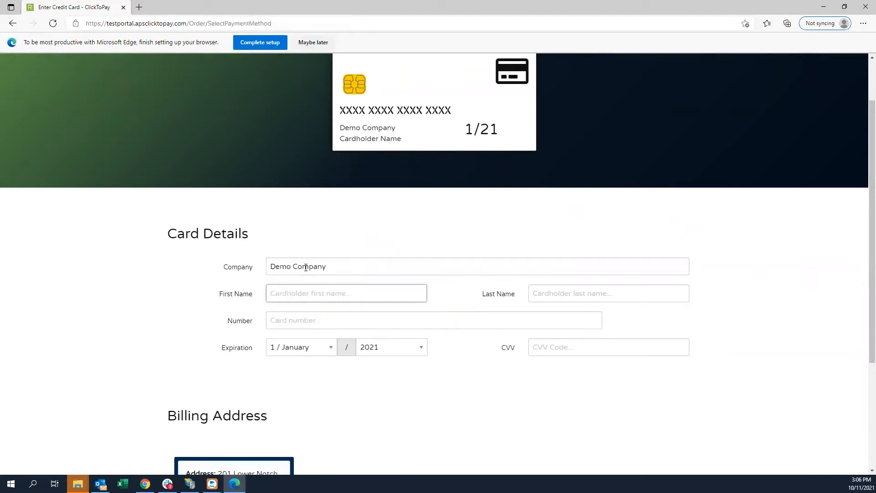
pyautogui.write('FName')
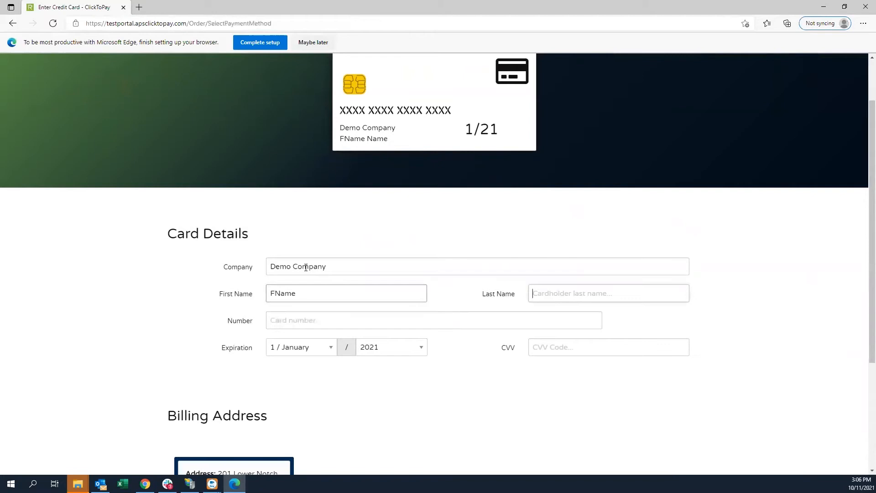
pyautogui.write('LName')
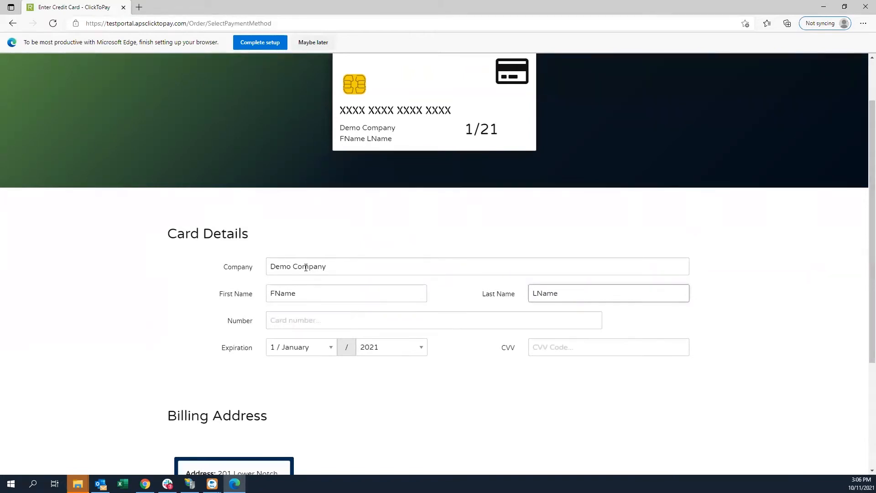
pyautogui.click(391, 347)
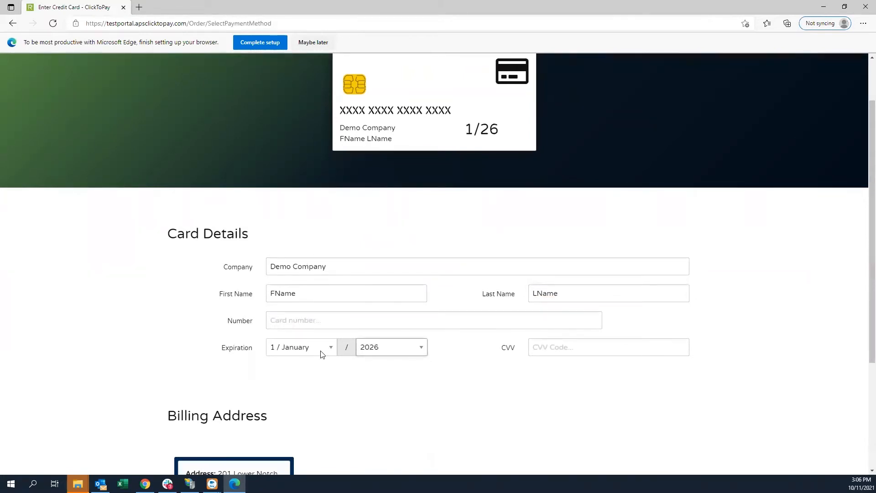
pyautogui.write('999')
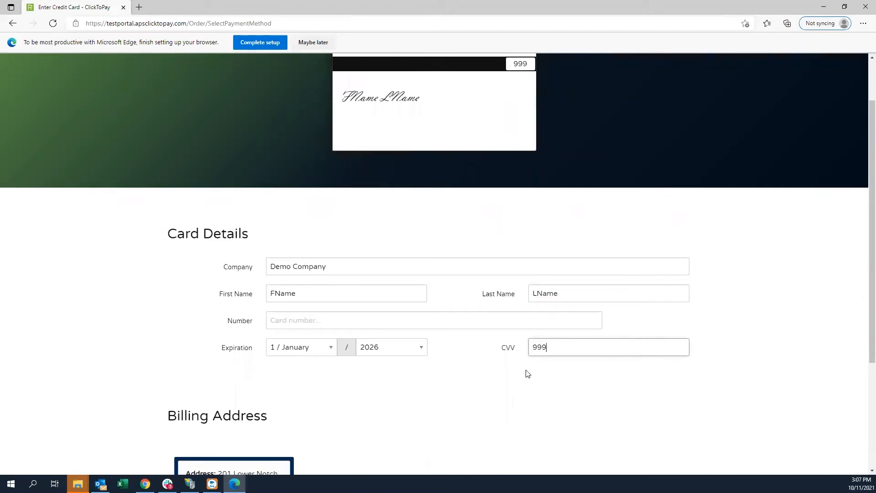
pyautogui.write('411111xxxxxx1111')
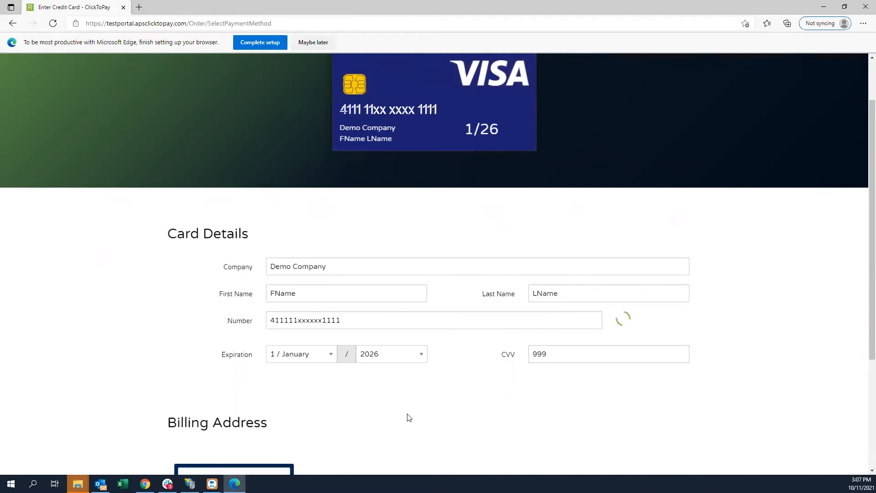
pyautogui.scroll(-3)
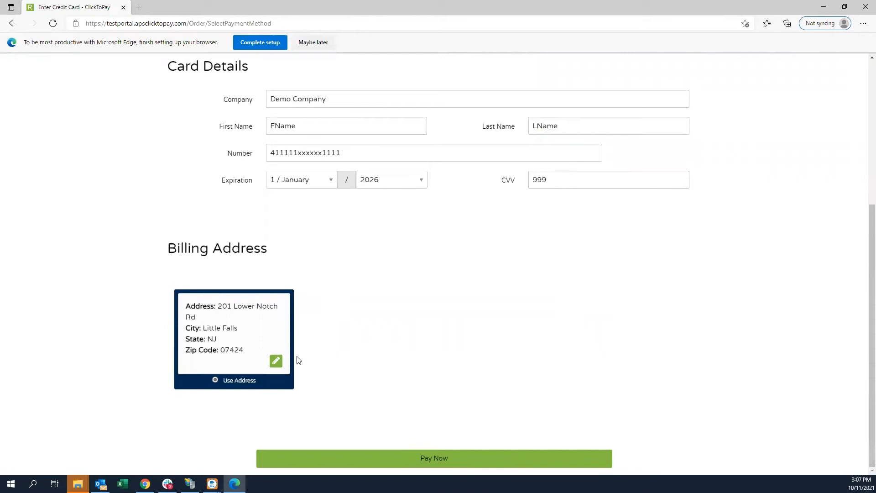
pyautogui.moveTo(515, 327)
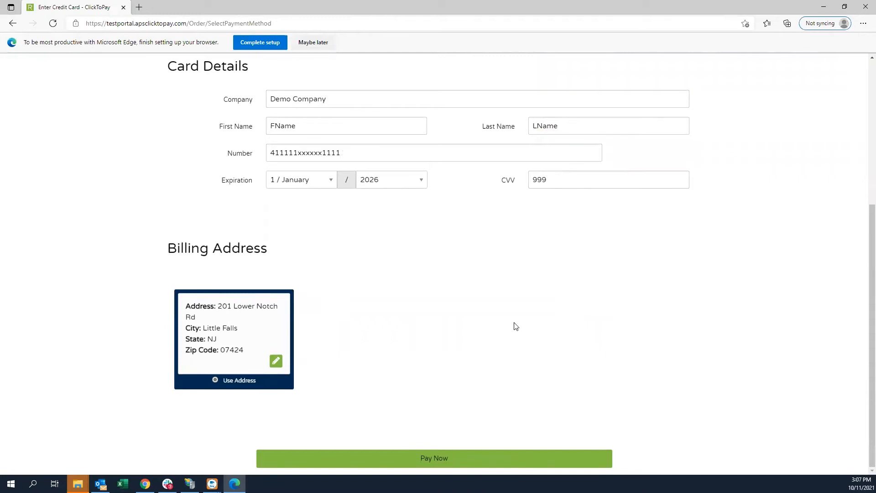
pyautogui.click(275, 360)
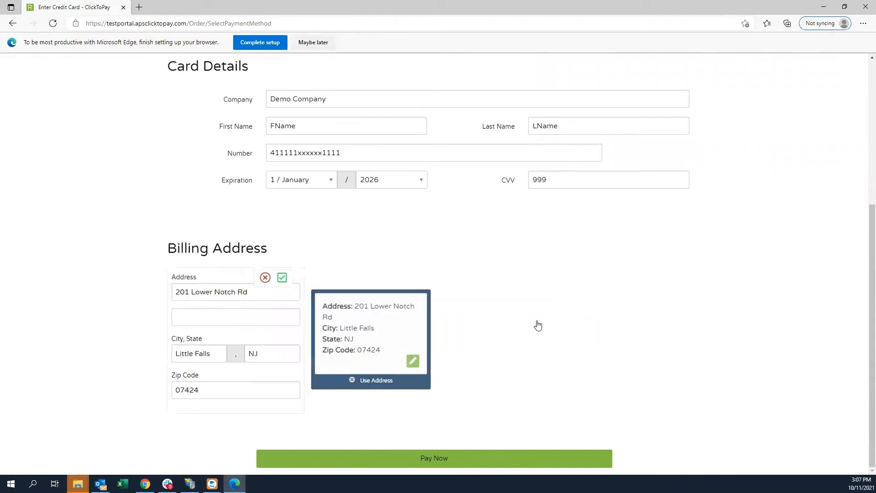
pyautogui.click(283, 278)
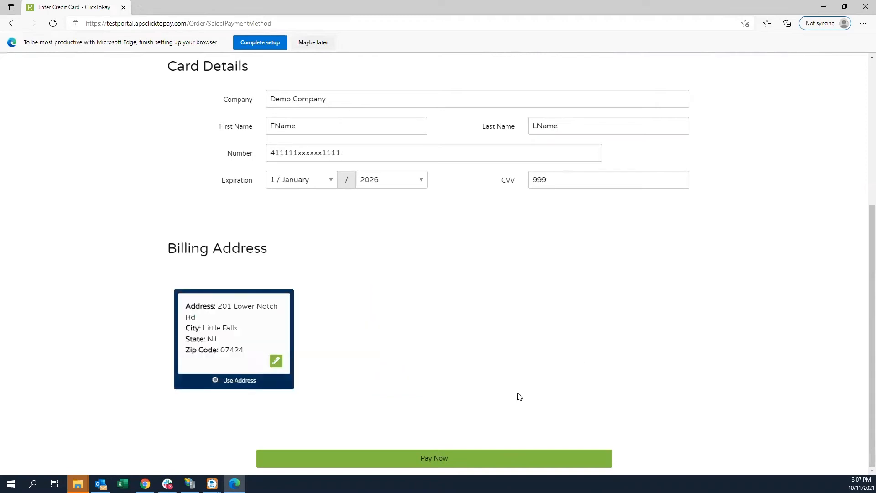
pyautogui.click(435, 457)
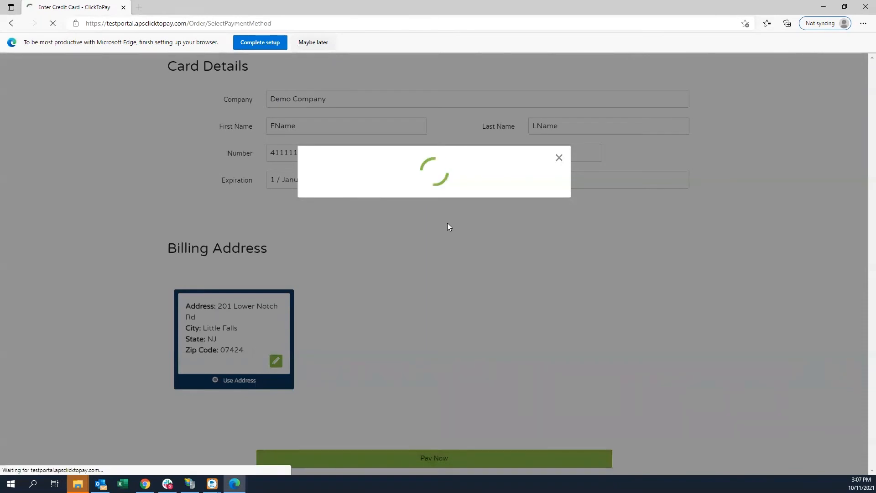
pyautogui.click(434, 458)
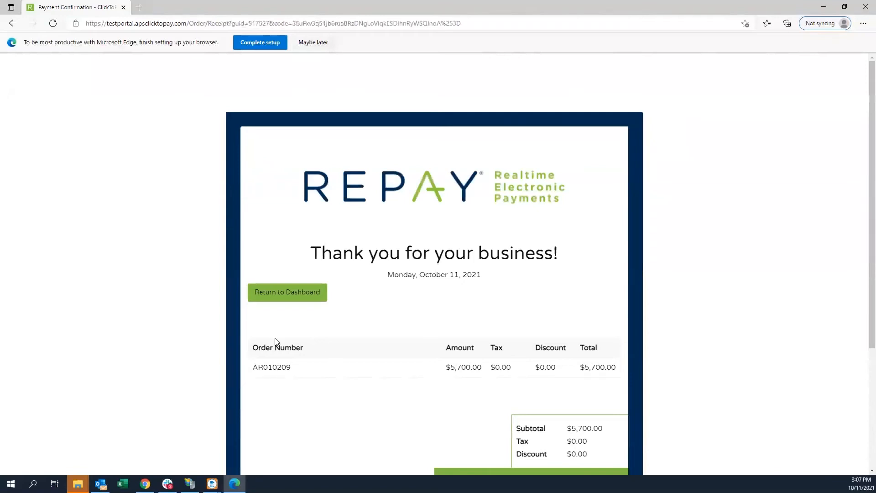
pyautogui.scroll(-3)
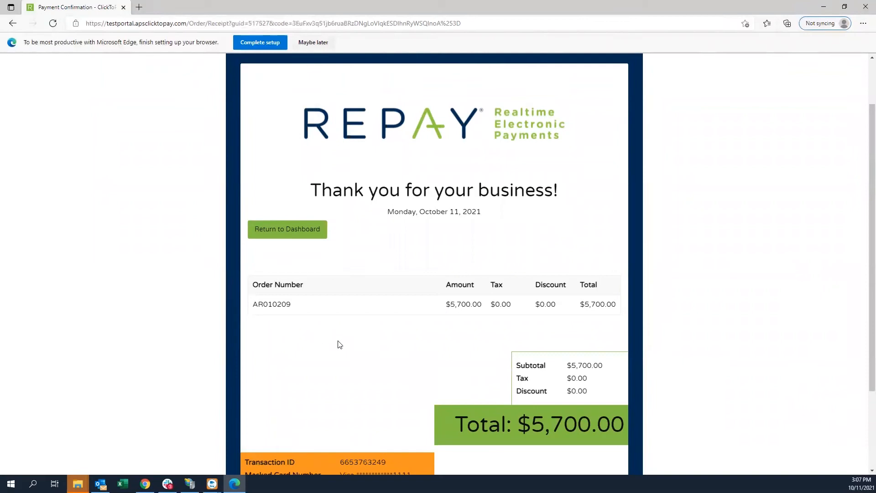
pyautogui.moveTo(175, 315)
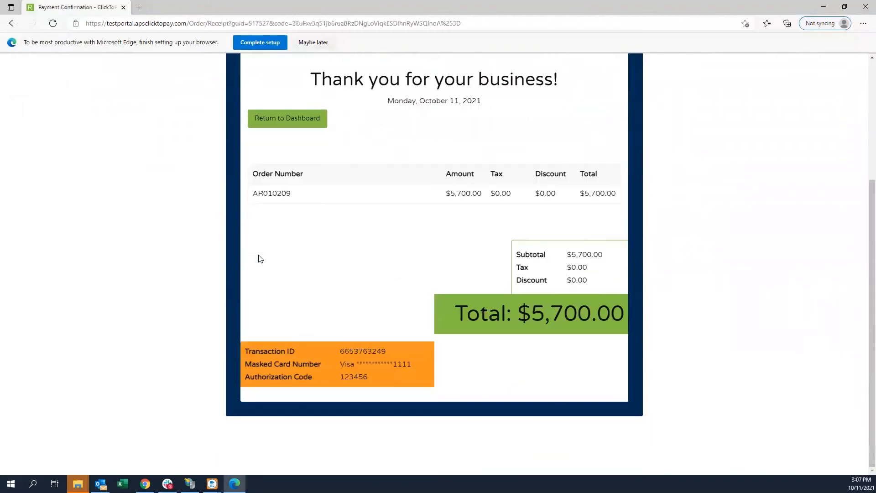
# Step: Return to the portal dashboard and review Invoices, Orders and Payment Methods before going back to Acumatica
pyautogui.click(287, 117)
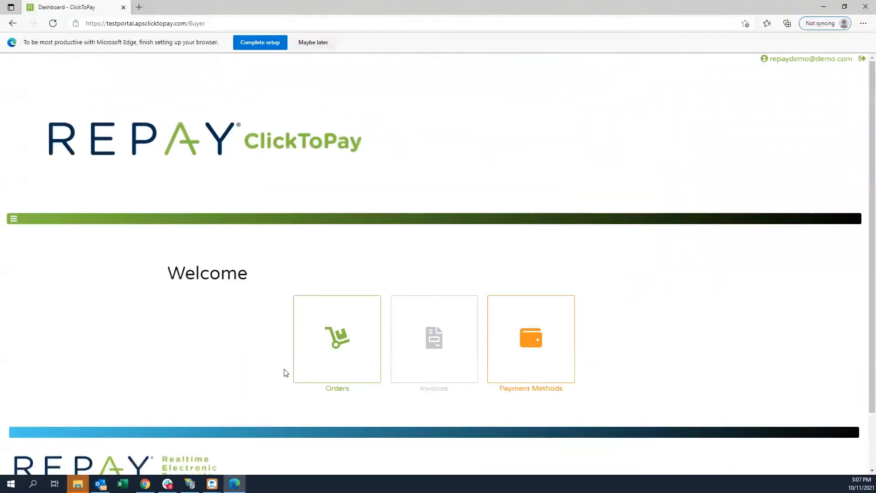
pyautogui.click(434, 339)
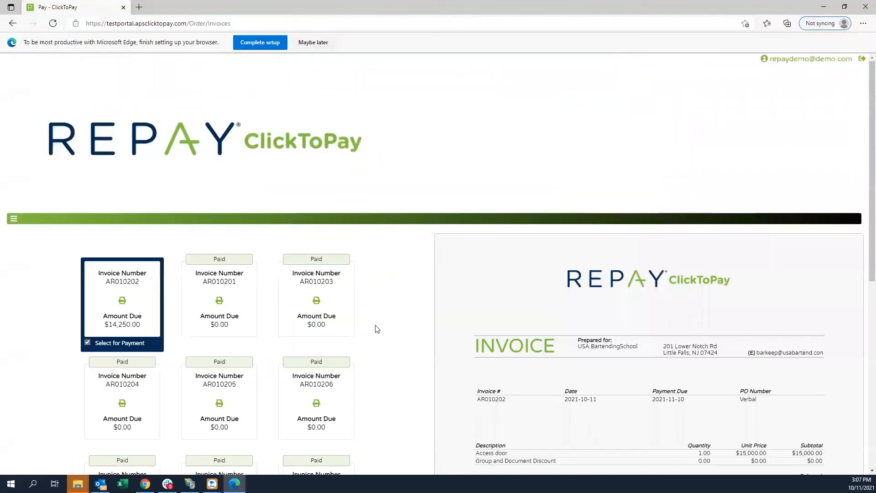
pyautogui.click(14, 219)
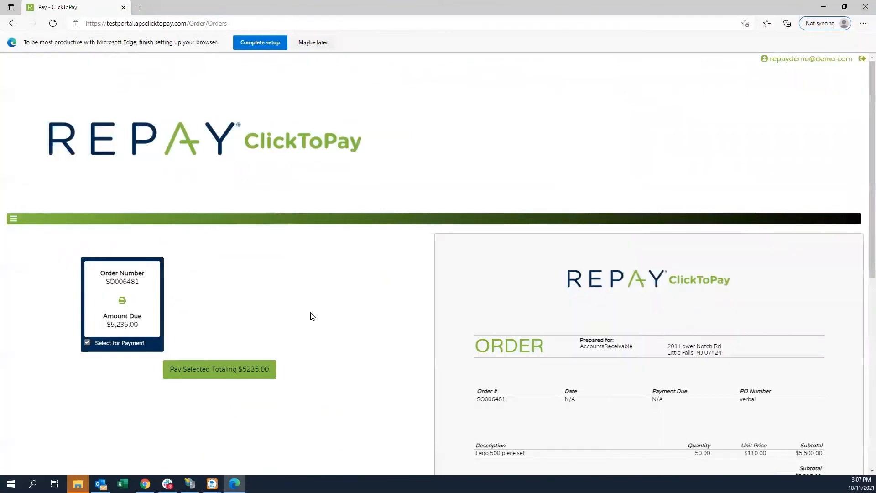
pyautogui.click(14, 218)
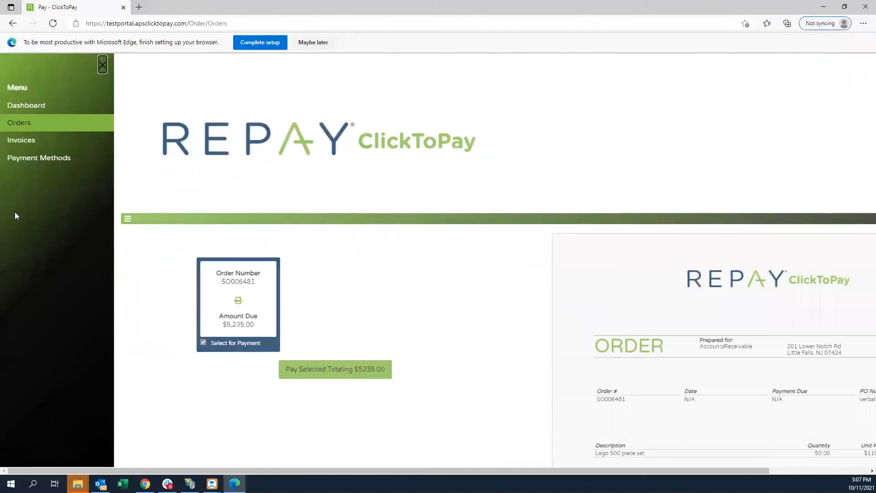
pyautogui.click(39, 158)
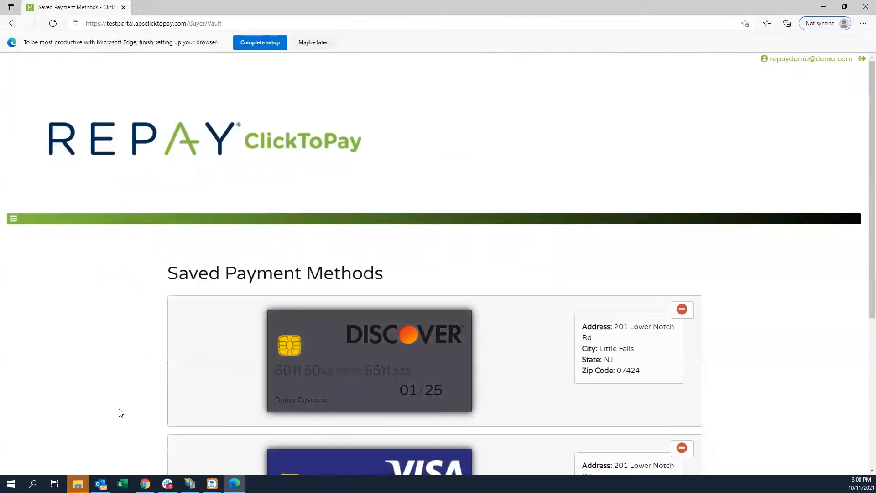
pyautogui.scroll(-3)
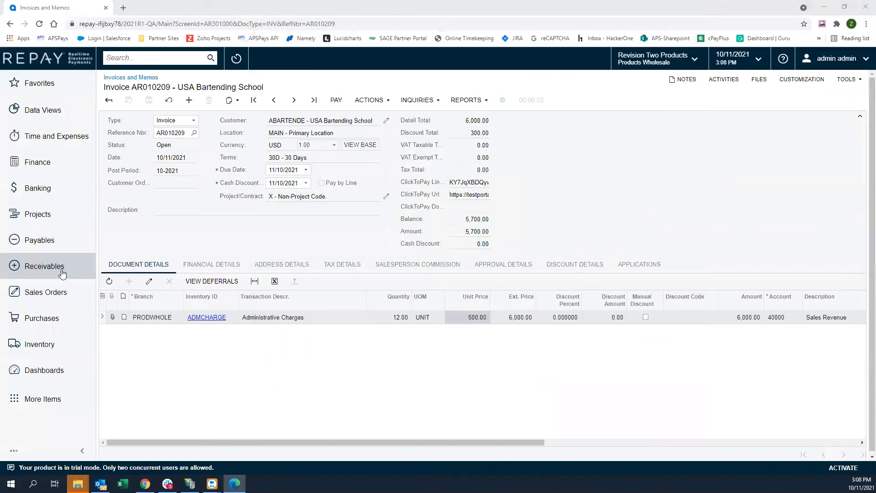
# Step: Search Acumatica for 'Click' and go to the Process ClickToPay Payments screen
pyautogui.click(157, 58)
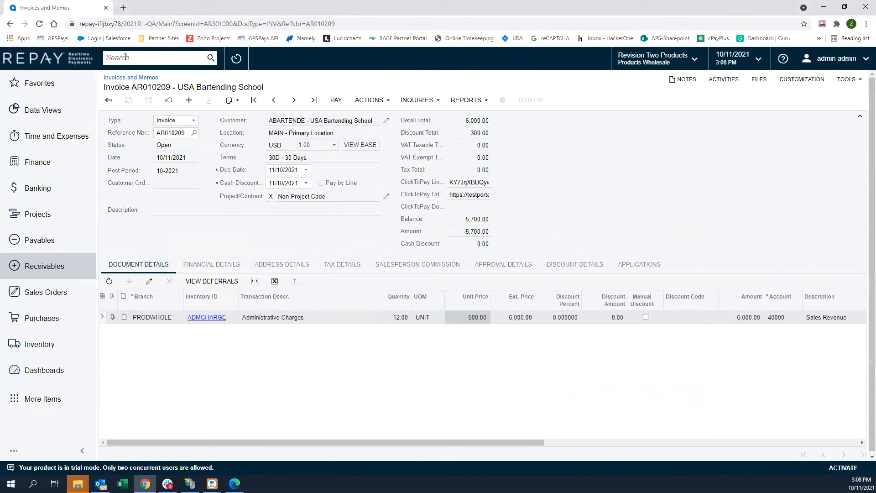
pyautogui.write('Click')
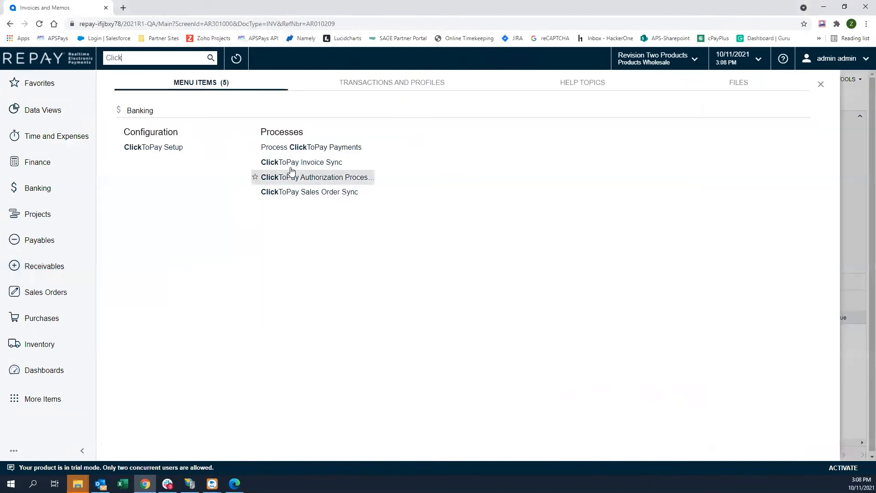
pyautogui.click(312, 147)
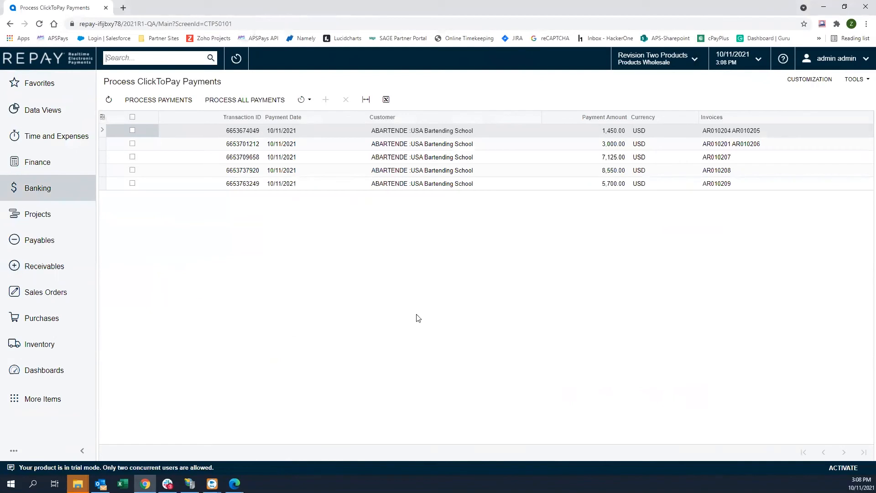
pyautogui.moveTo(400, 224)
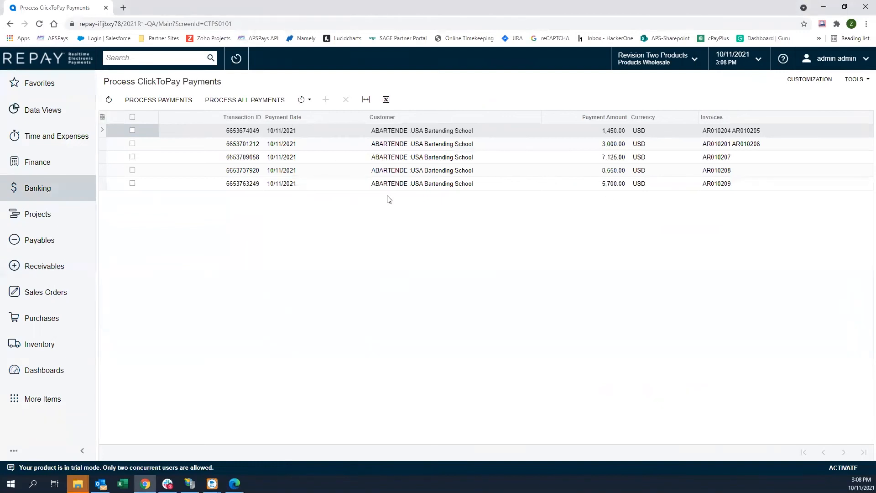
pyautogui.moveTo(508, 245)
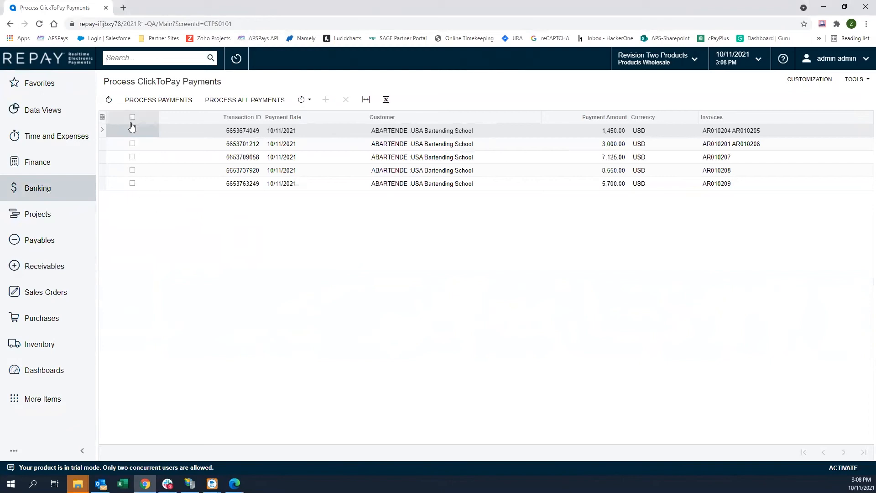
# Step: Select and clear all five pending payments and dismiss the automation schedule without saving
pyautogui.click(132, 117)
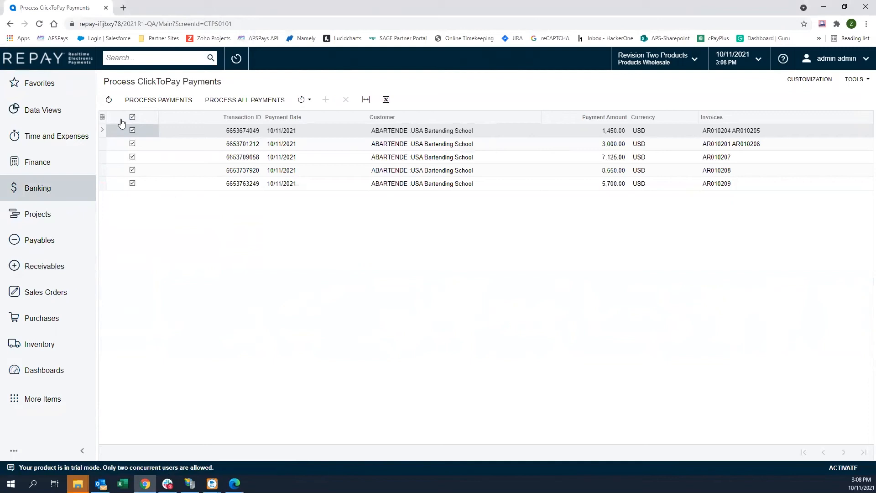
pyautogui.click(132, 117)
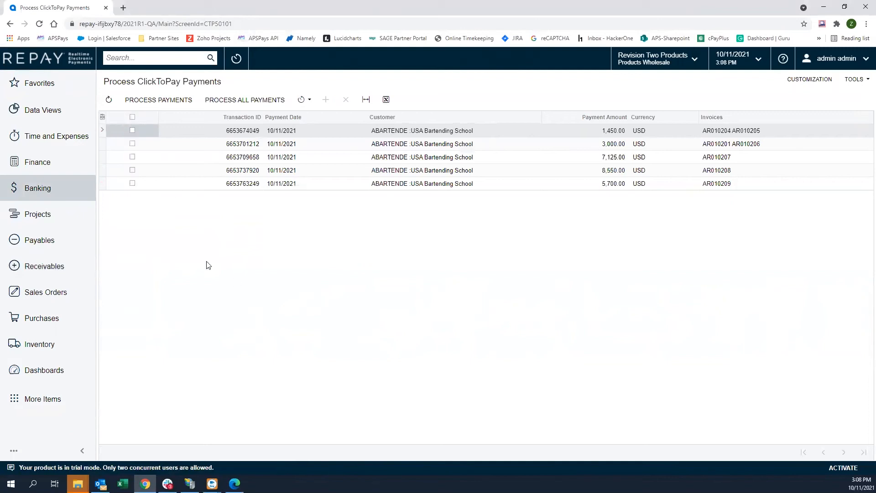
pyautogui.moveTo(287, 76)
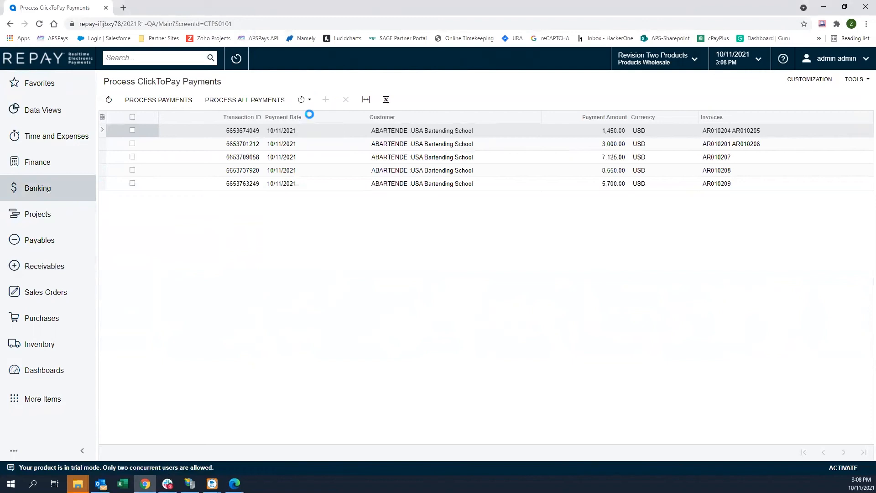
pyautogui.click(300, 100)
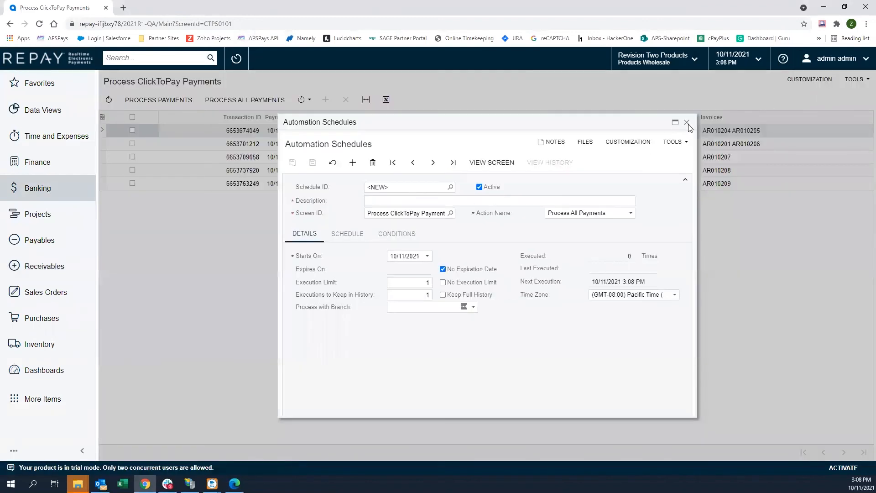
pyautogui.click(688, 123)
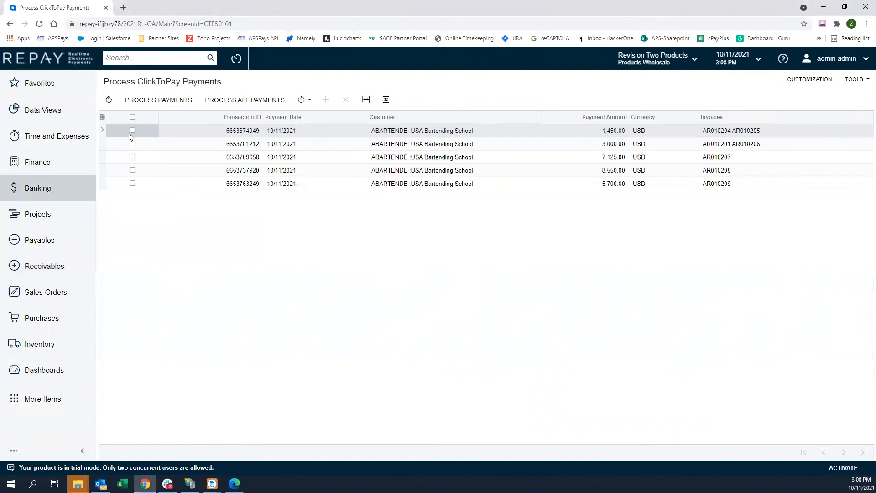
# Step: Process the 1,450.00 ClickToPay payment for AR010204 and AR010205 and close the results dialog
pyautogui.click(132, 130)
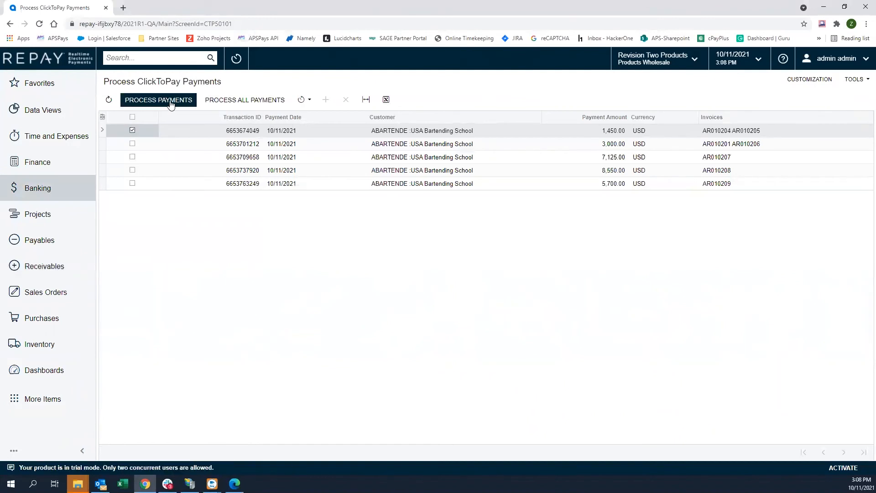
pyautogui.click(158, 99)
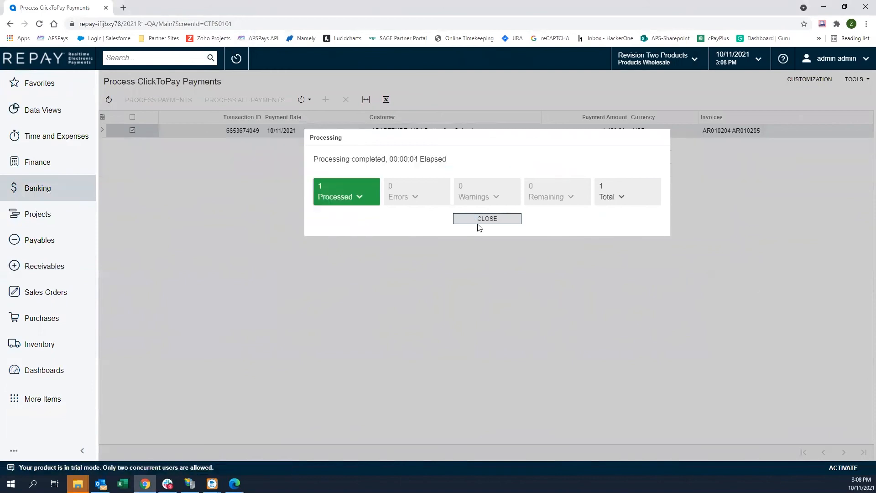
pyautogui.click(487, 218)
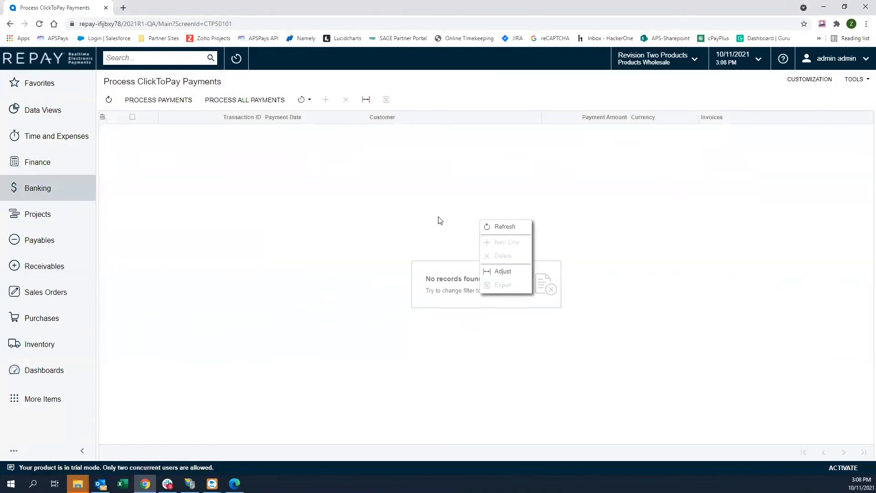
# Step: From Receivables > Payments and Applications, view the closed 1,450.00 payment 003717 for USA Bartending School
pyautogui.click(40, 240)
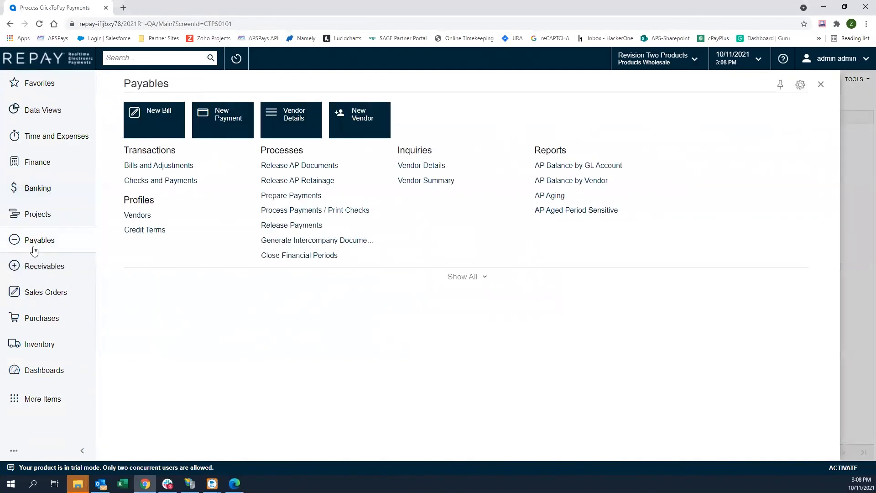
pyautogui.click(43, 265)
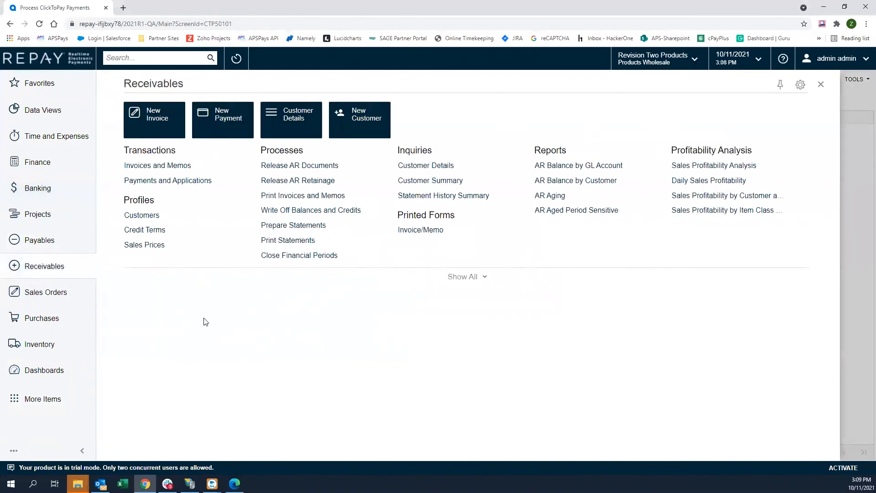
pyautogui.click(167, 180)
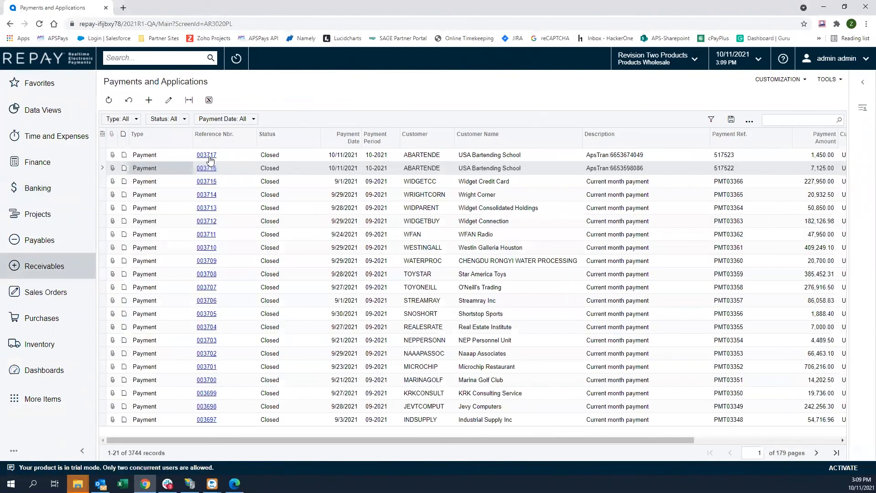
pyautogui.click(207, 156)
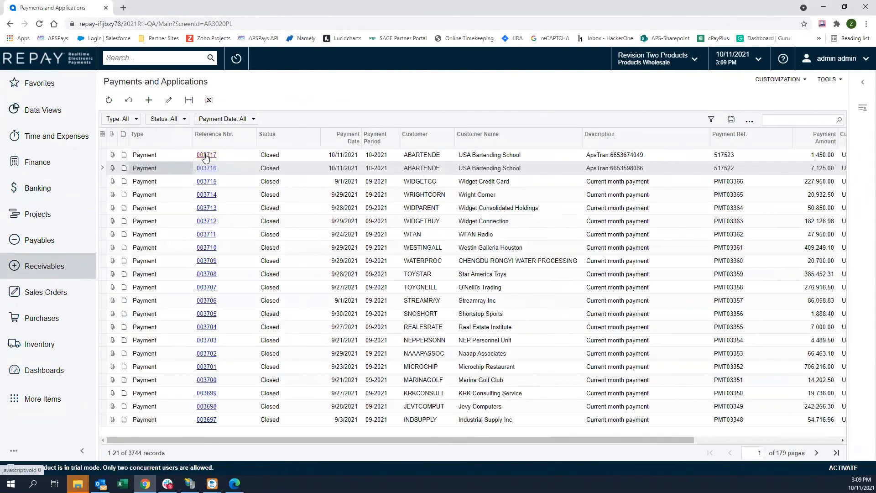
pyautogui.click(206, 156)
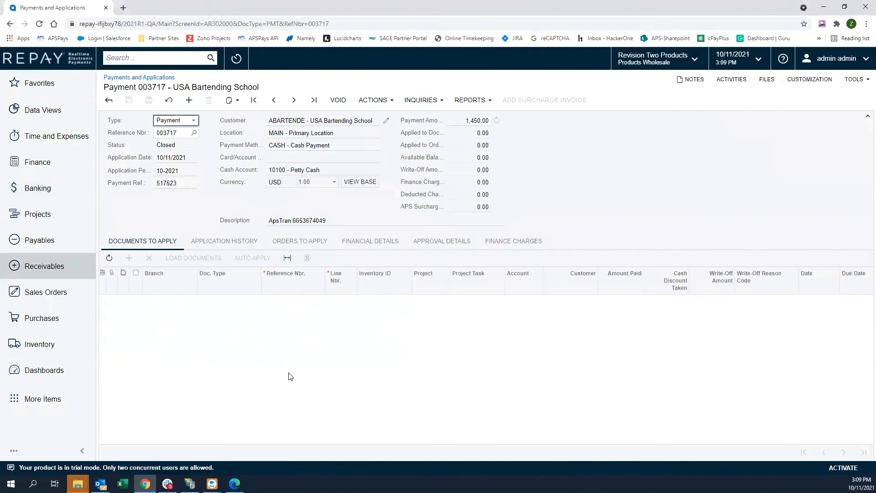
# Step: View payment 003717's application history: 1,000.00 to AR010204 and 450.00 to AR010205
pyautogui.click(224, 241)
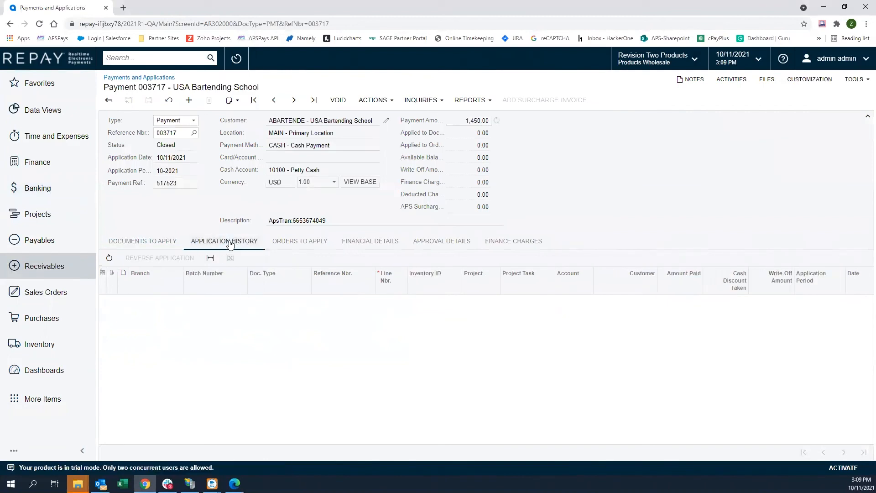
pyautogui.click(225, 241)
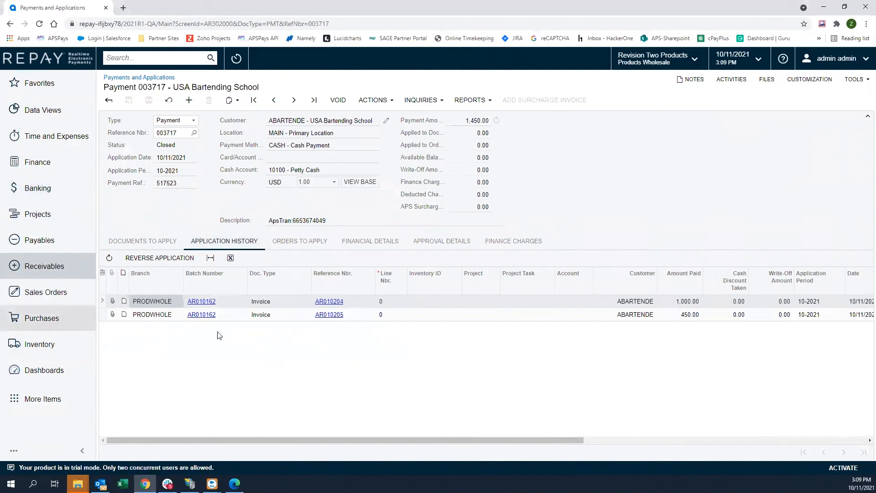
pyautogui.moveTo(549, 286)
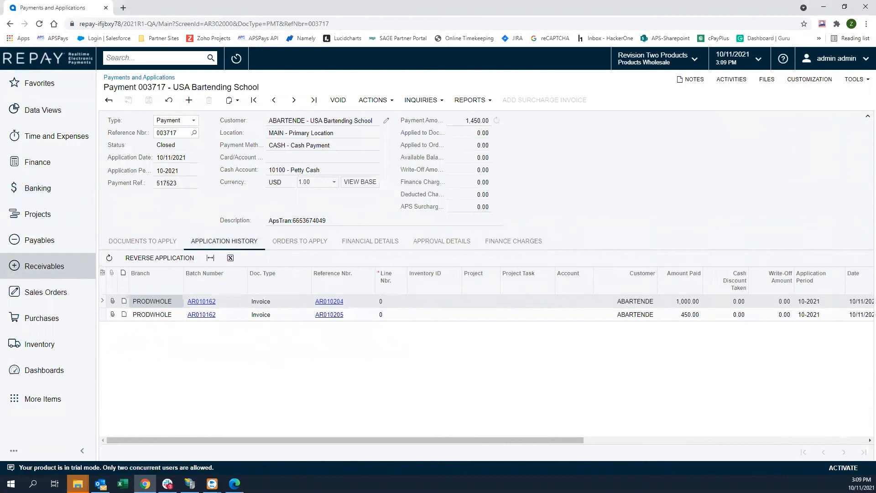
pyautogui.moveTo(335, 360)
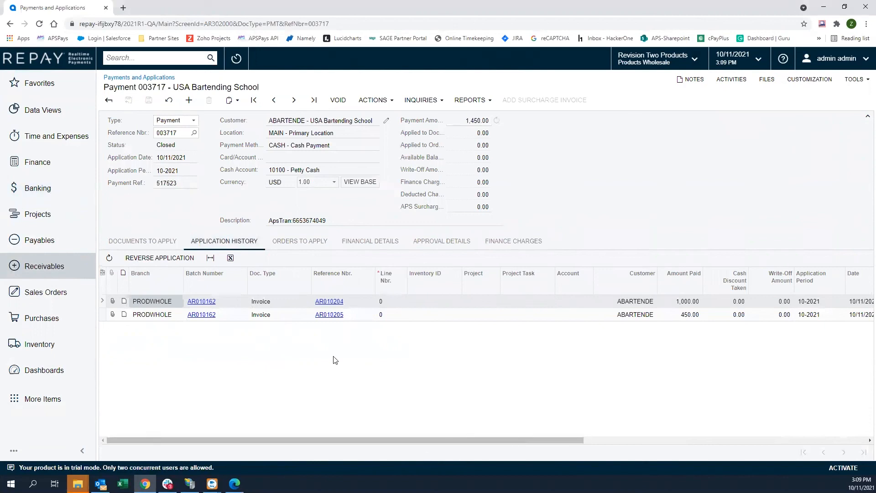
pyautogui.moveTo(328, 357)
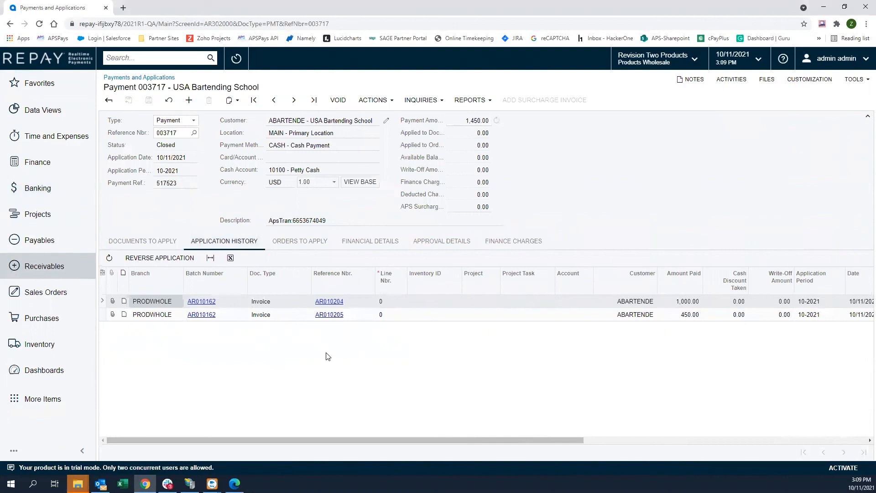
pyautogui.moveTo(394, 337)
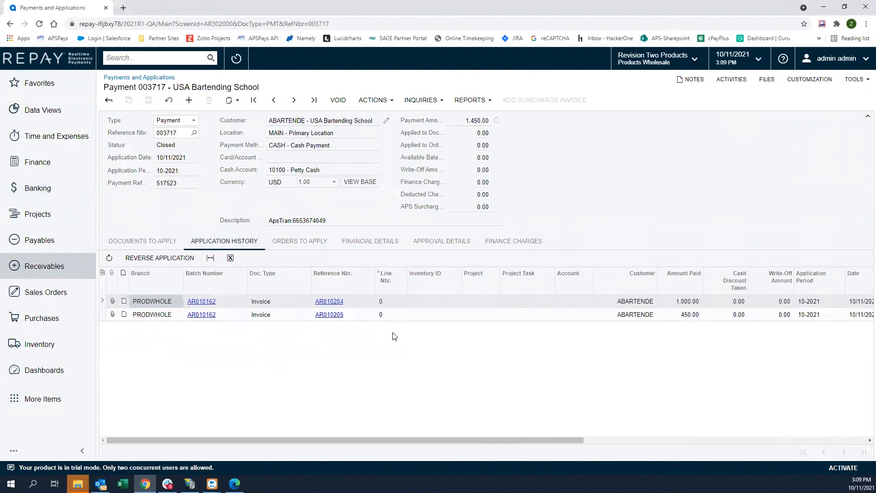
pyautogui.moveTo(427, 332)
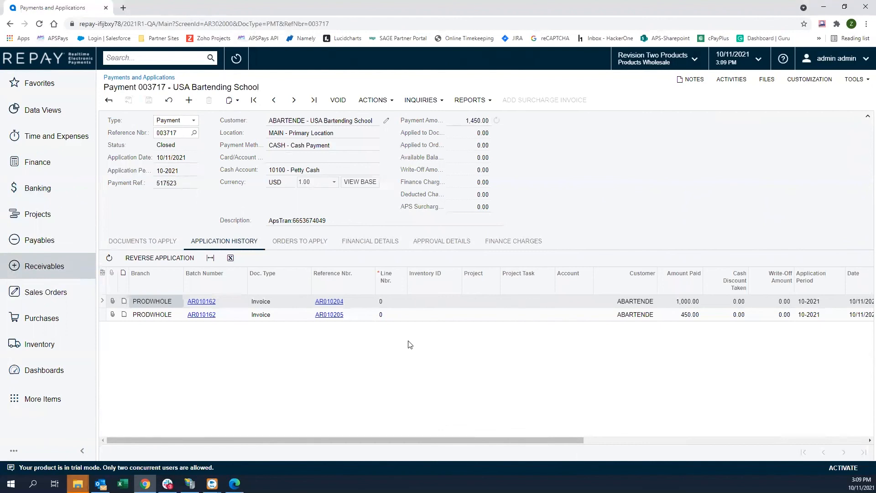
pyautogui.moveTo(364, 334)
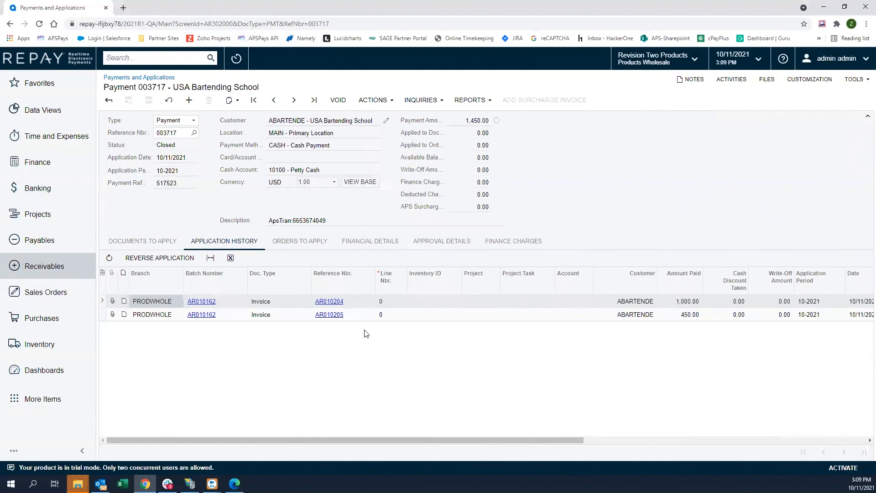